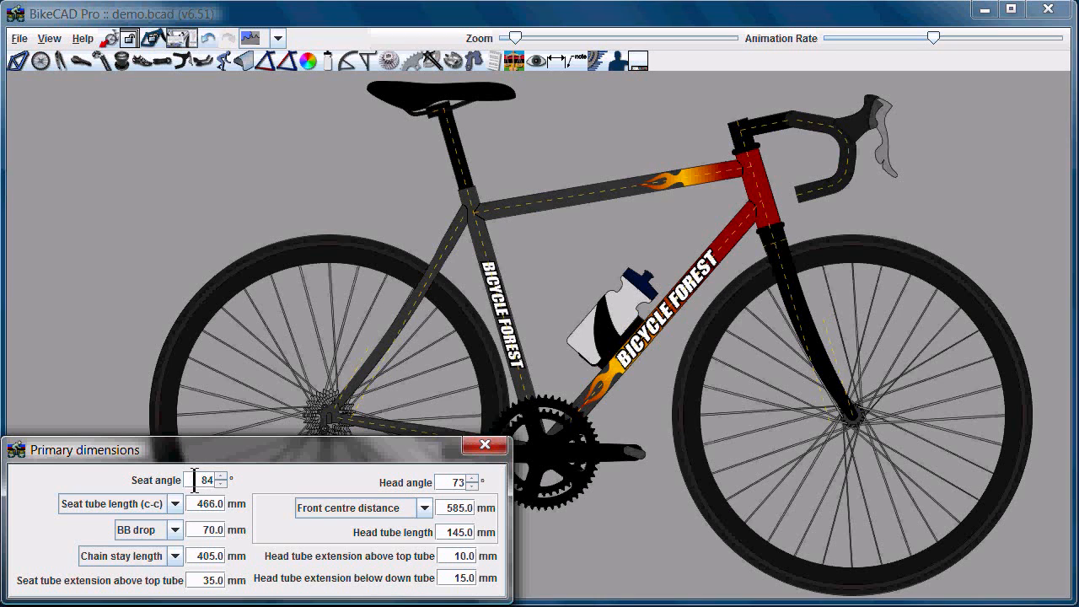
Step: Edit the Seat angle field in Primary dimensions to 74°
click(475, 478)
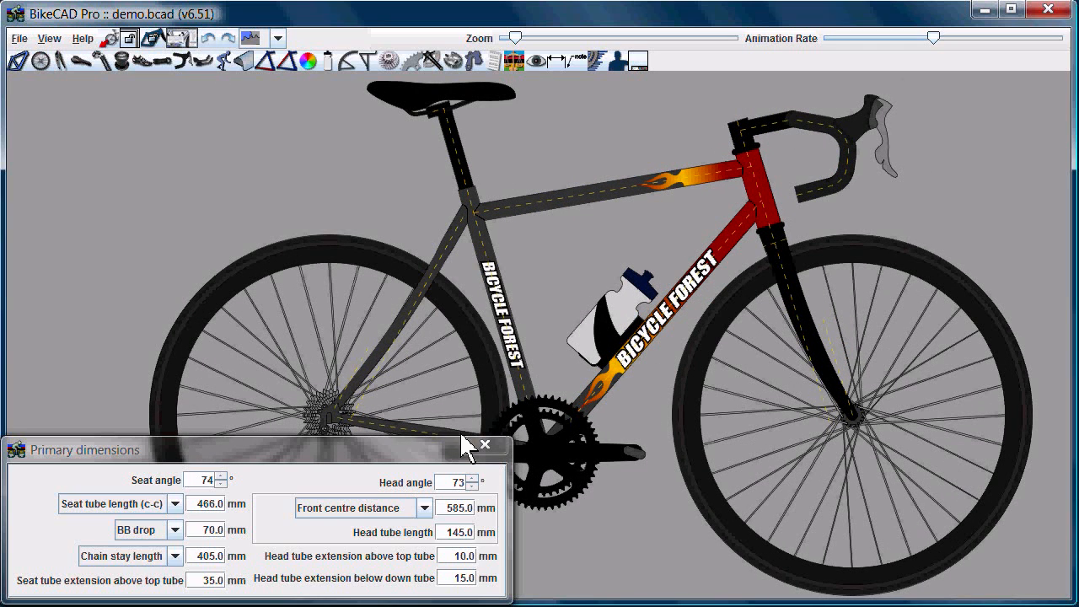
mouse_move(68, 80)
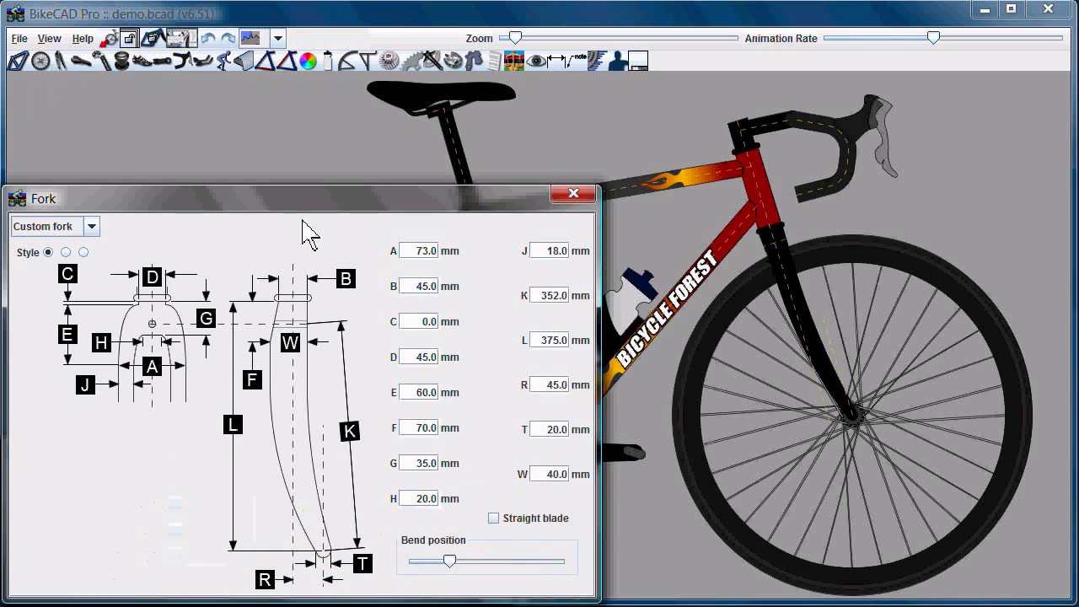
Step: Choose the Suspension fork style, giving 100 mm travel and 20 mm sag
click(65, 252)
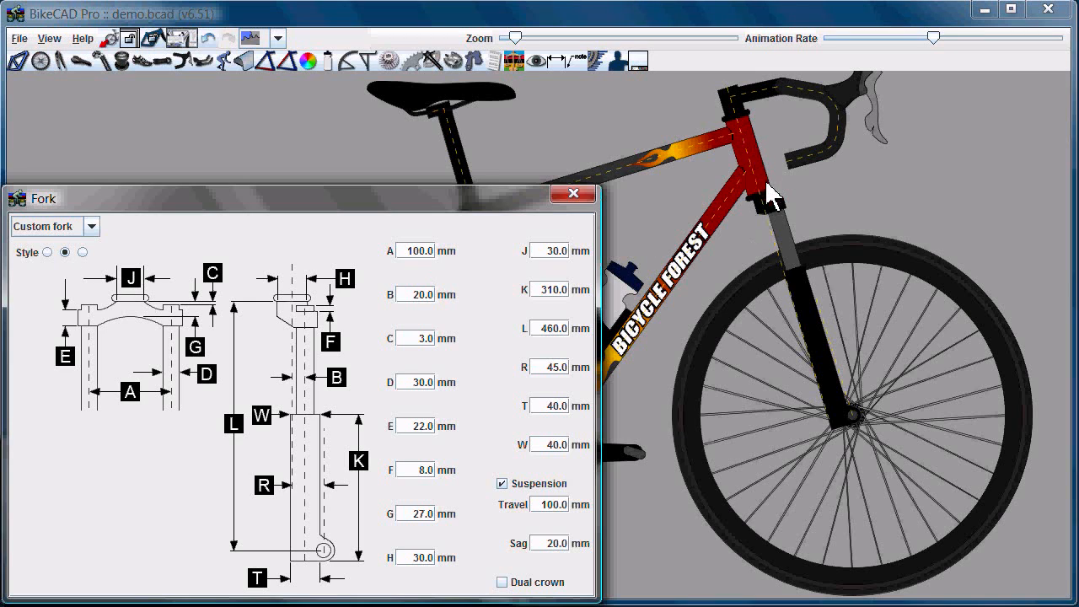
mouse_move(776, 409)
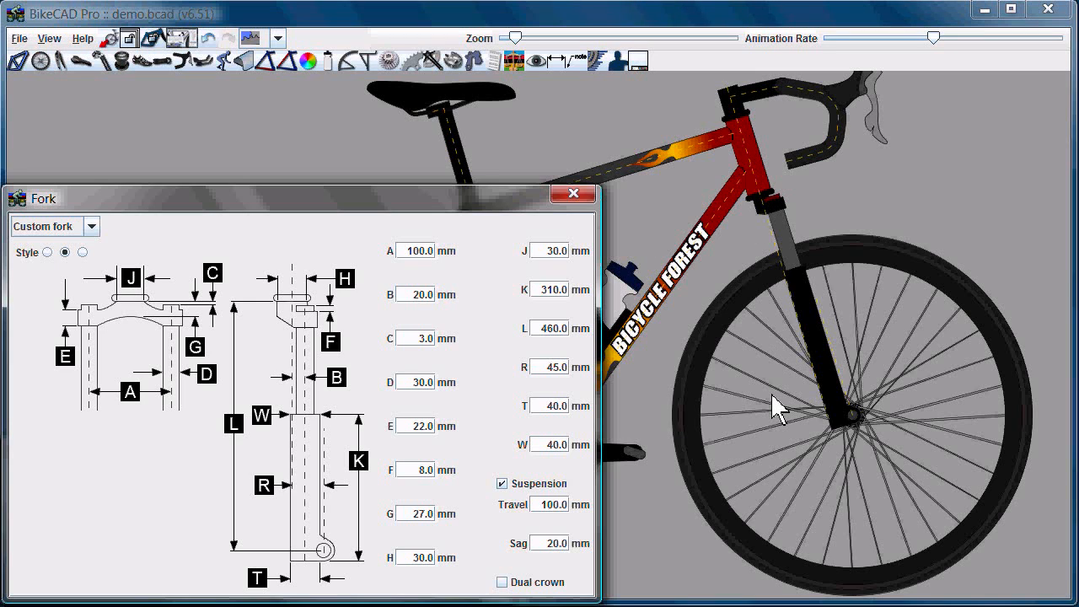
mouse_move(750, 396)
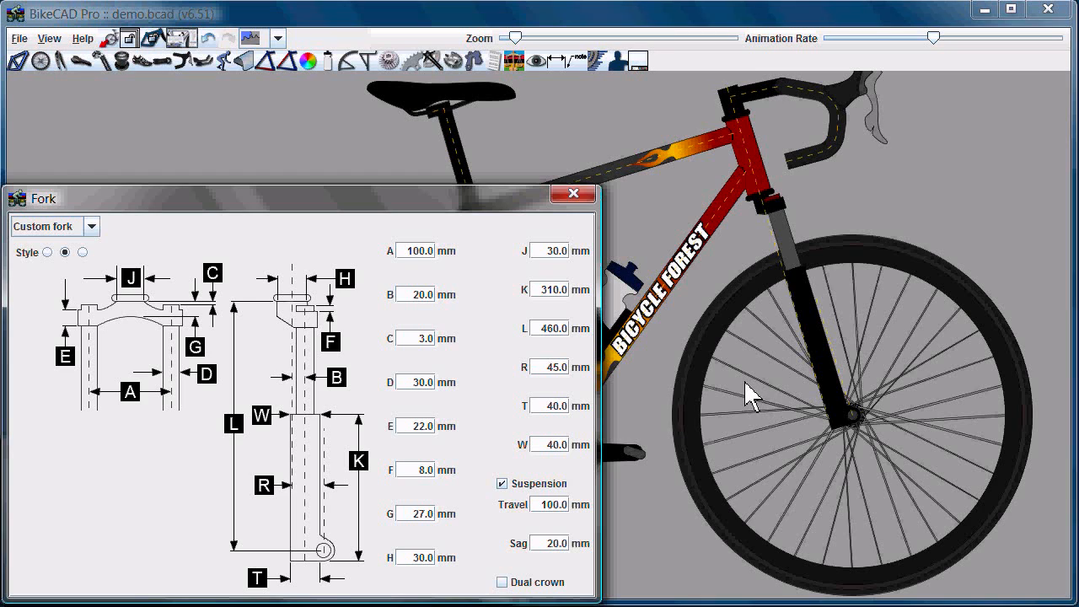
mouse_move(605, 218)
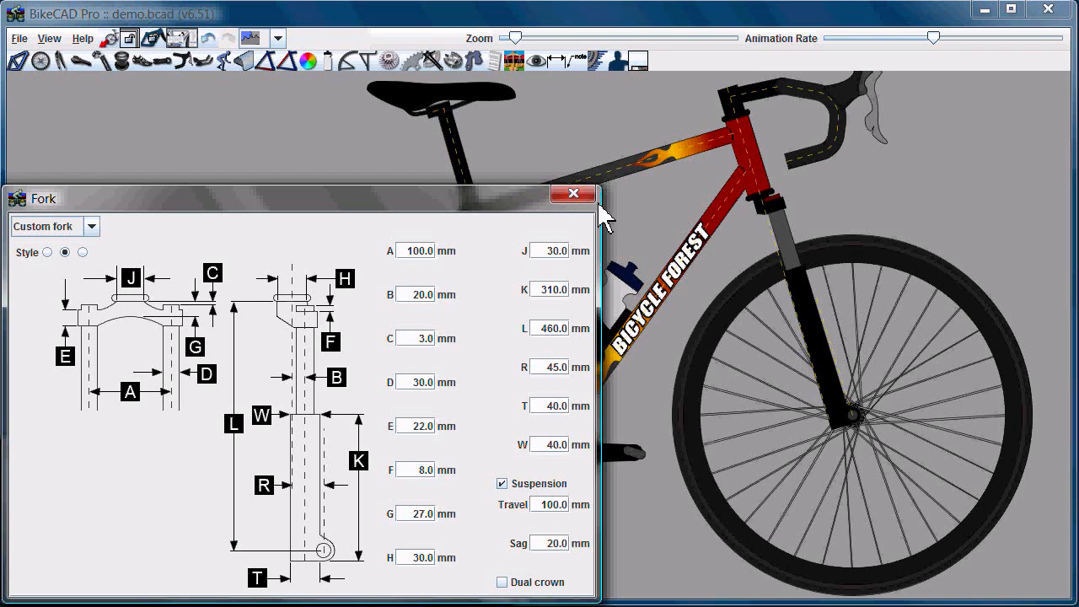
mouse_move(161, 59)
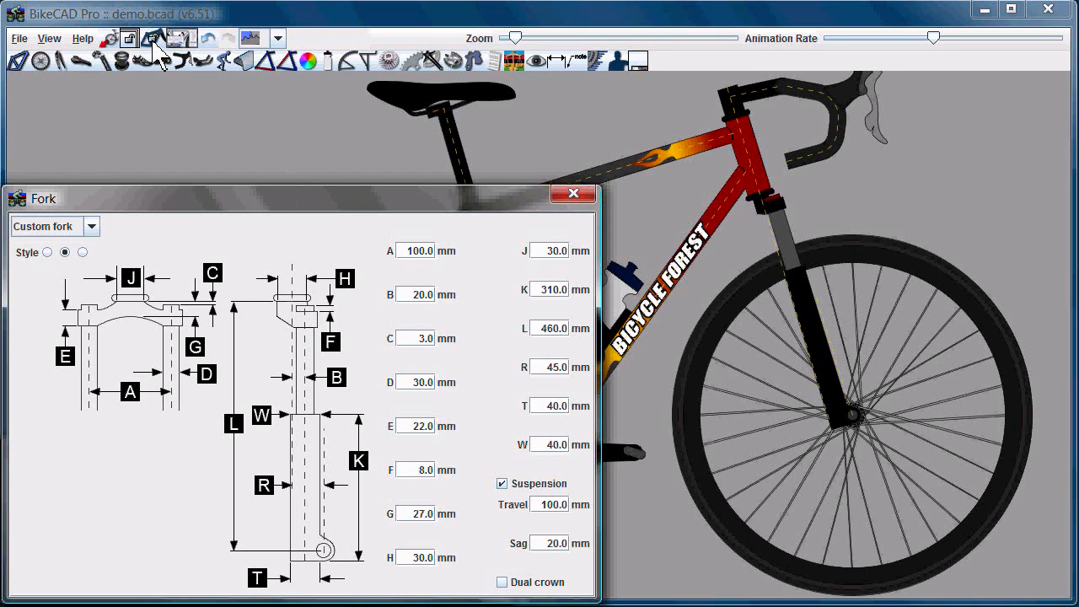
mouse_move(153, 60)
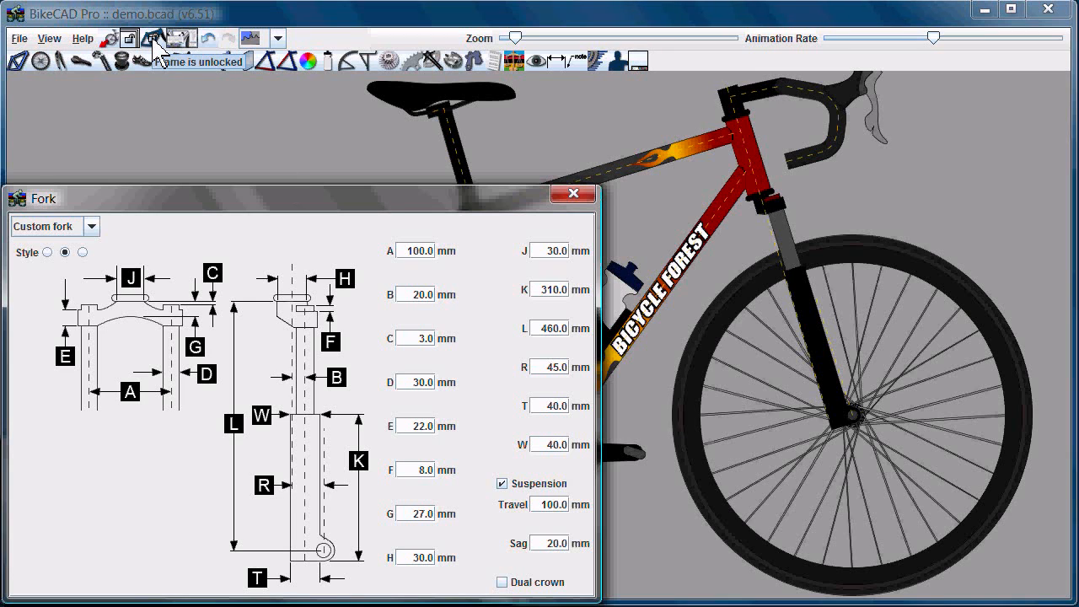
mouse_move(211, 160)
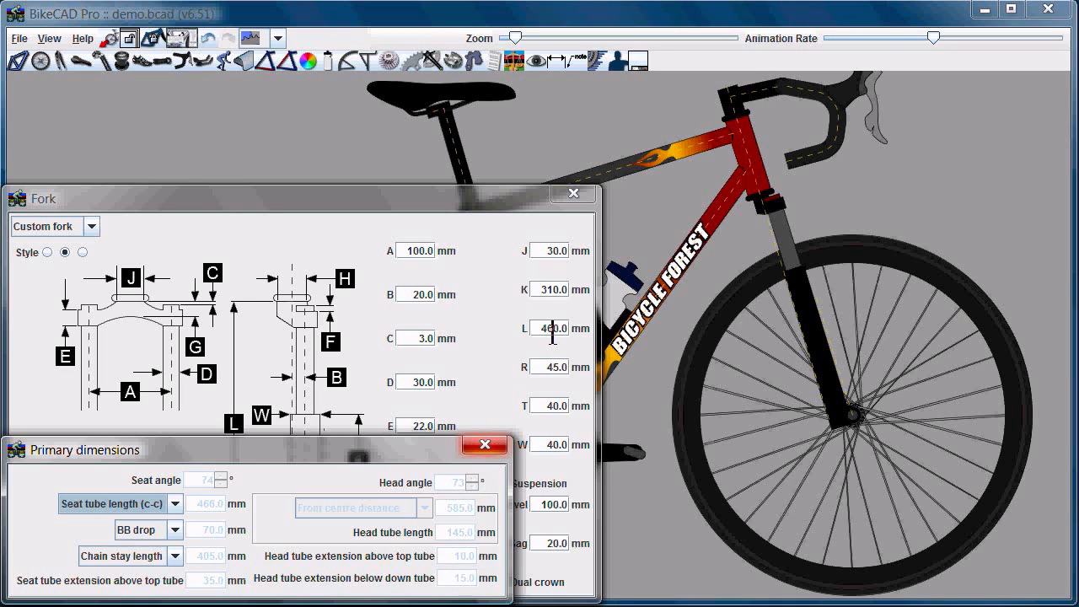
Step: Select the fork length L field in the Fork dialog for editing
click(484, 444)
text(960)
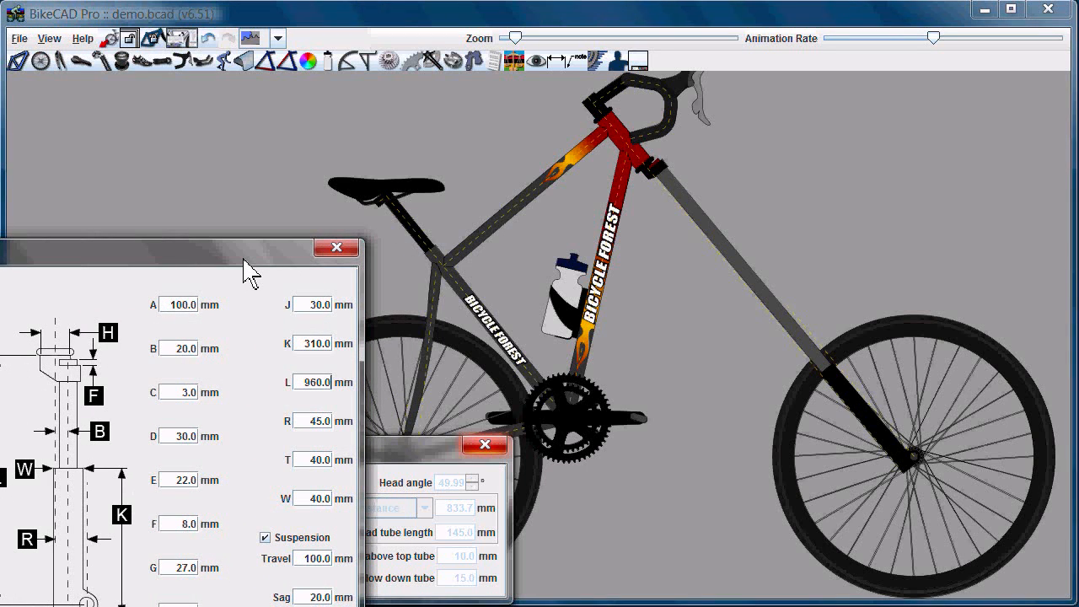
mouse_move(493, 261)
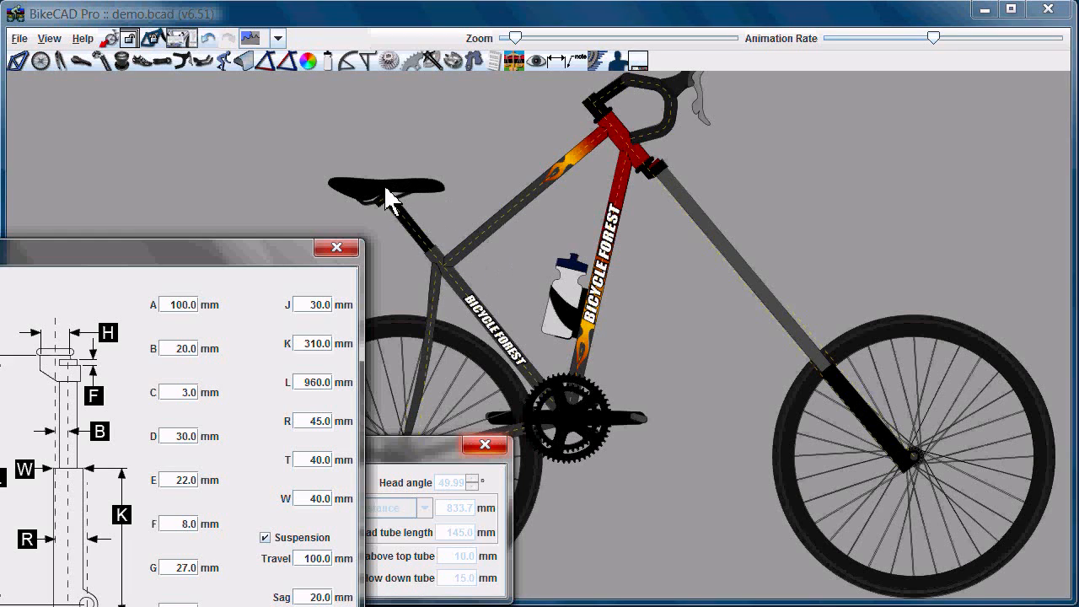
mouse_move(639, 125)
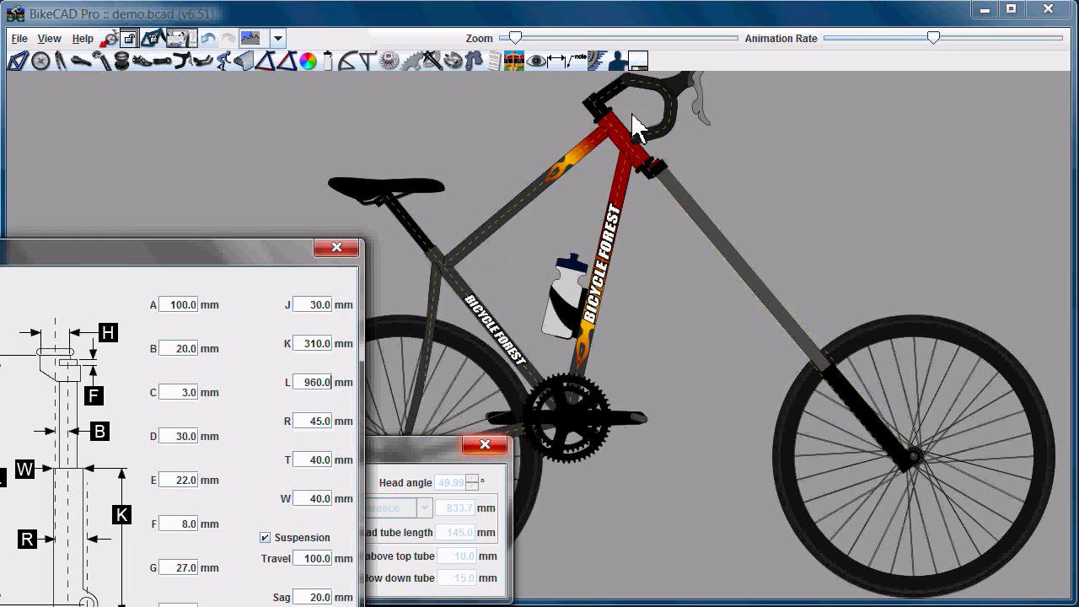
mouse_move(577, 190)
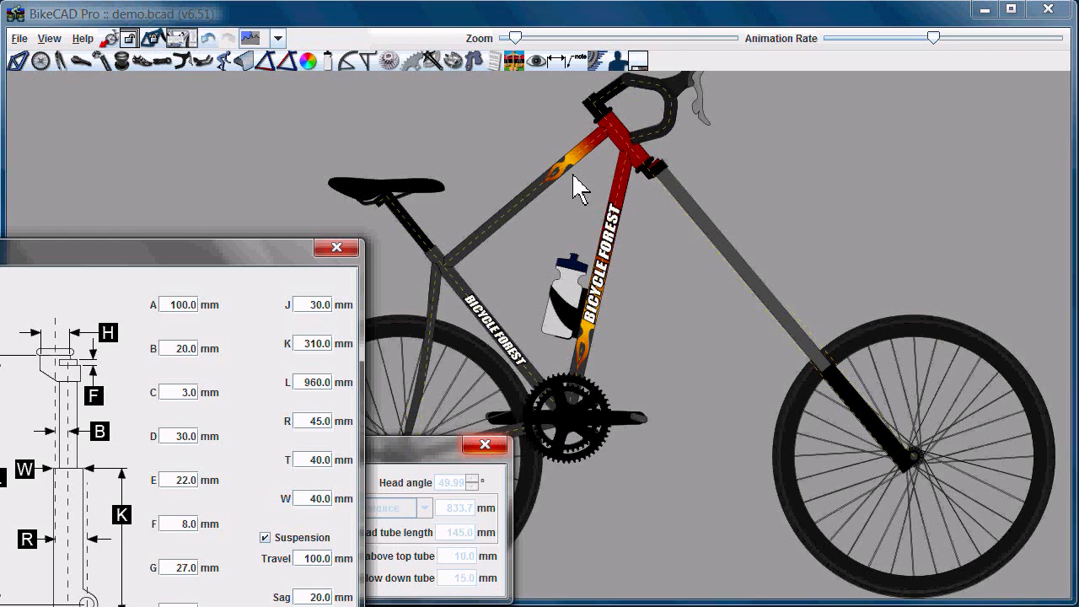
mouse_move(645, 114)
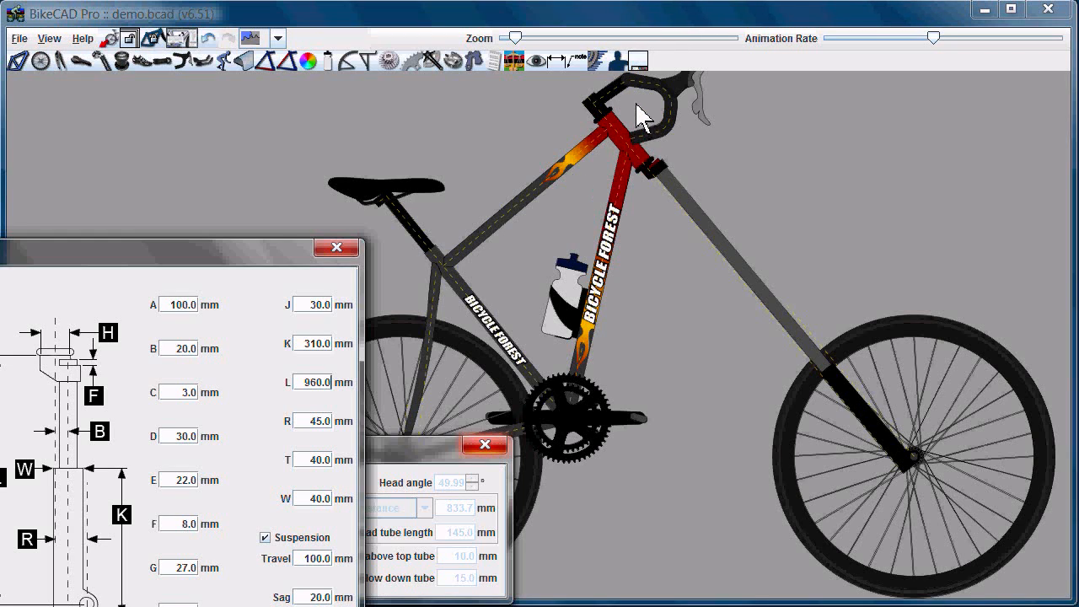
mouse_move(499, 177)
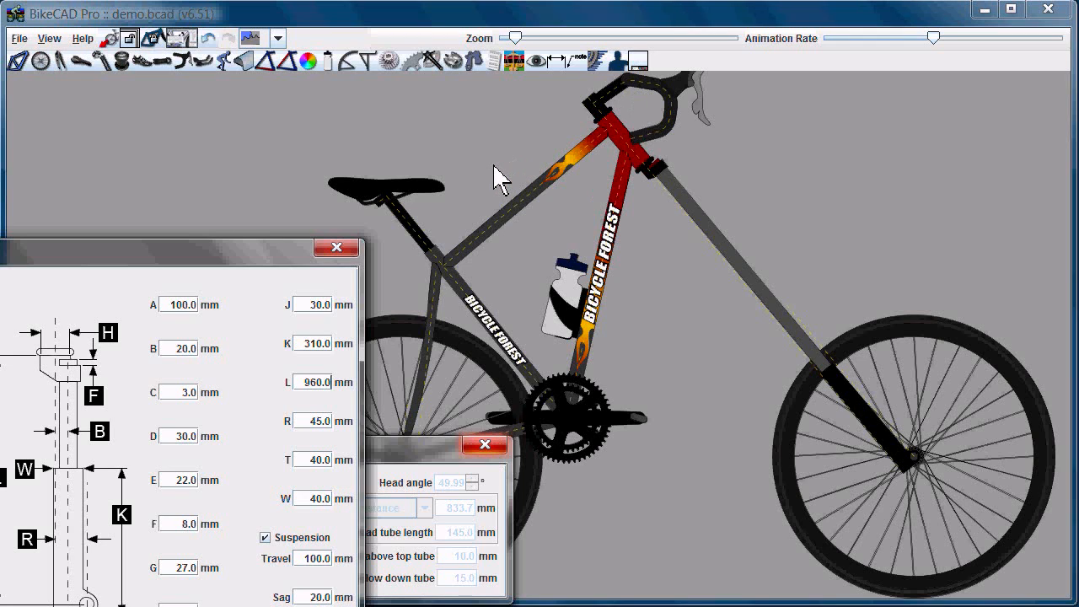
mouse_move(495, 179)
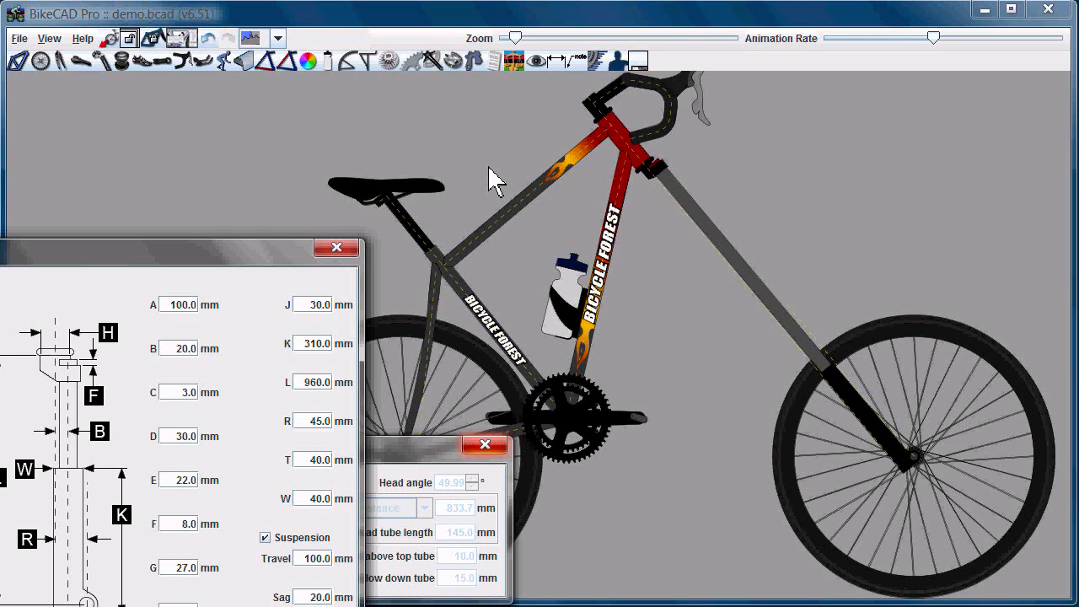
mouse_move(278, 236)
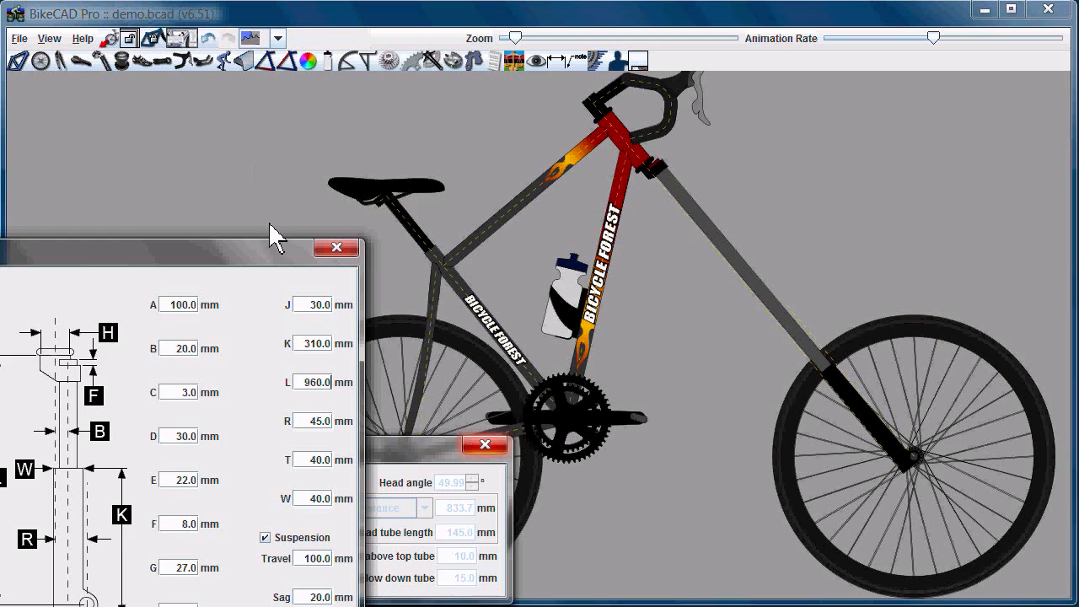
Step: Apply the 960 mm fork length and watch the locked frame rotate back
click(307, 381)
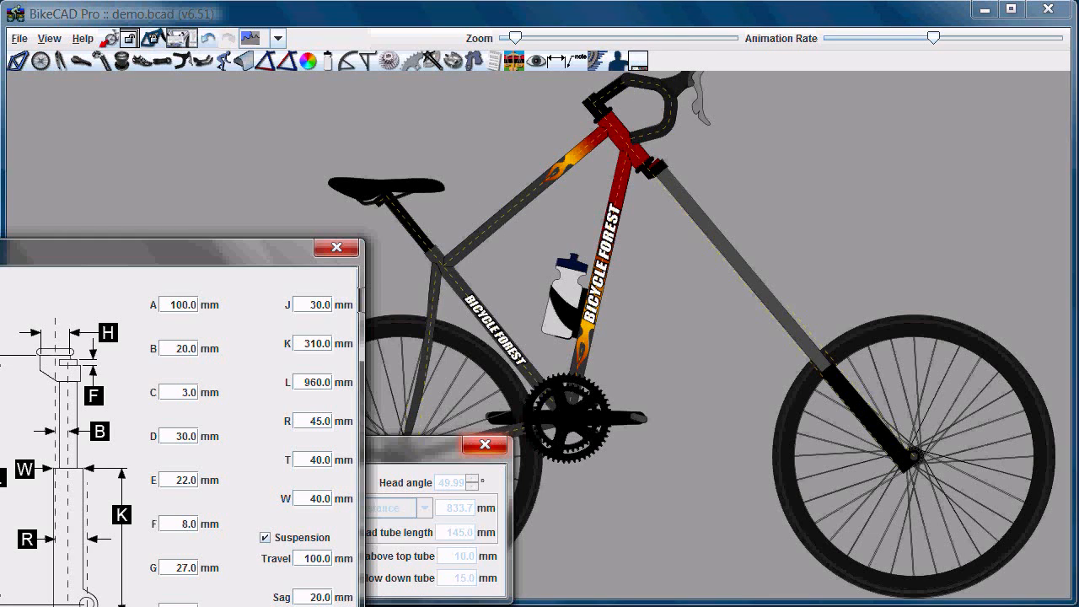
Step: Restore the fork length to 460 mm, returning the head angle to 73°
click(317, 382)
text(460)
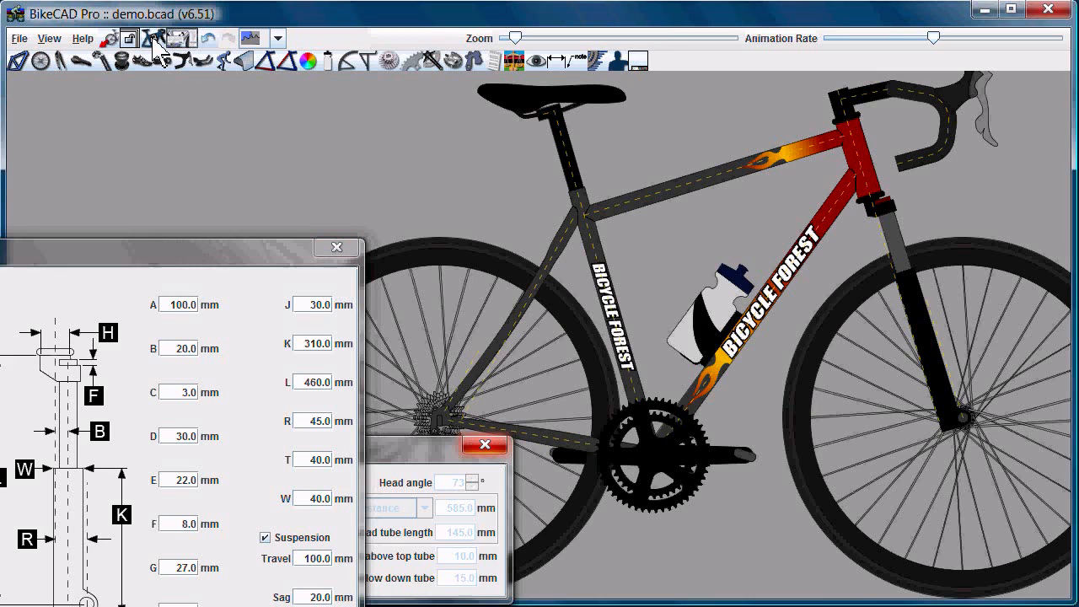
mouse_move(411, 381)
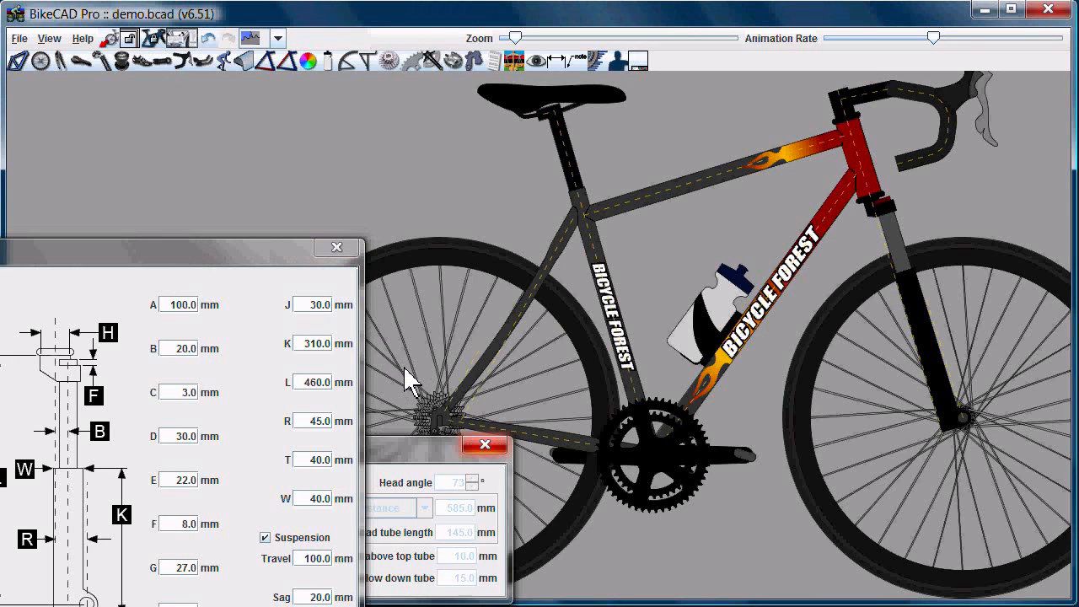
Step: Set fork L to 960 mm with saddle and handlebars held in place
click(313, 382)
text(960)
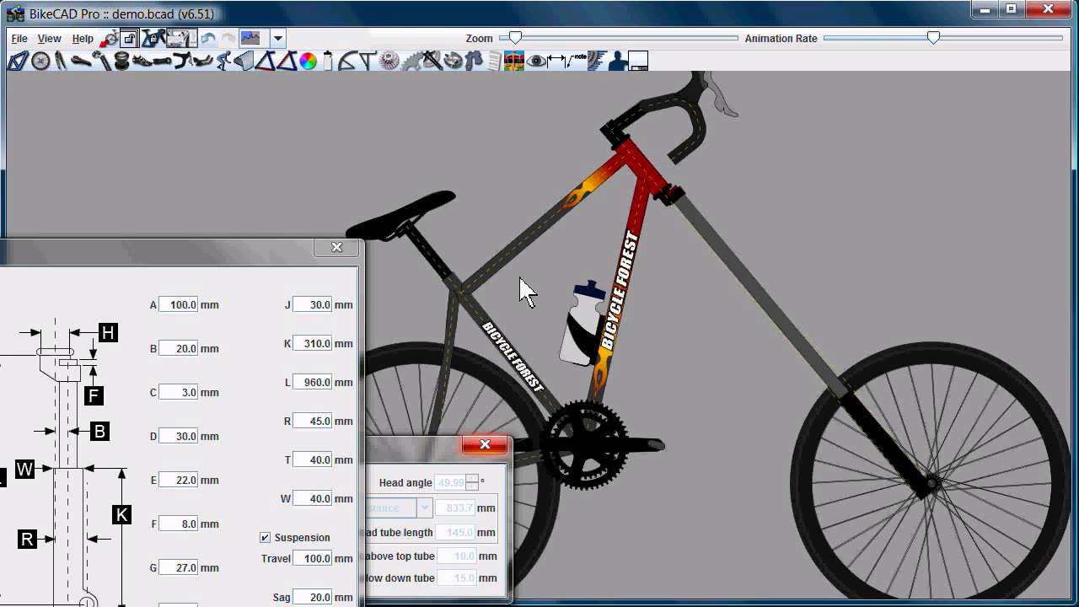
mouse_move(531, 291)
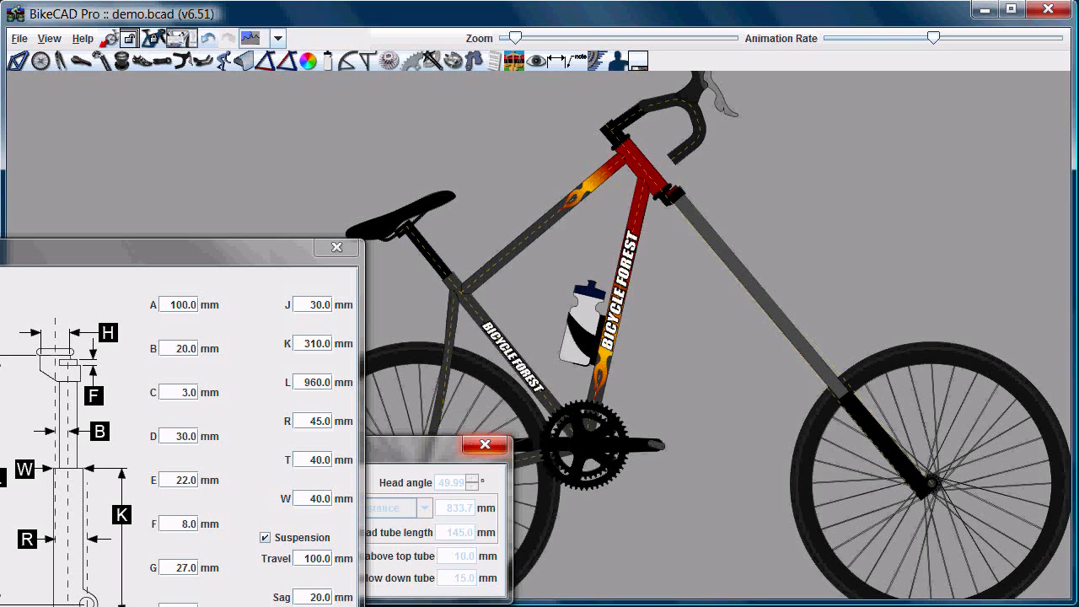